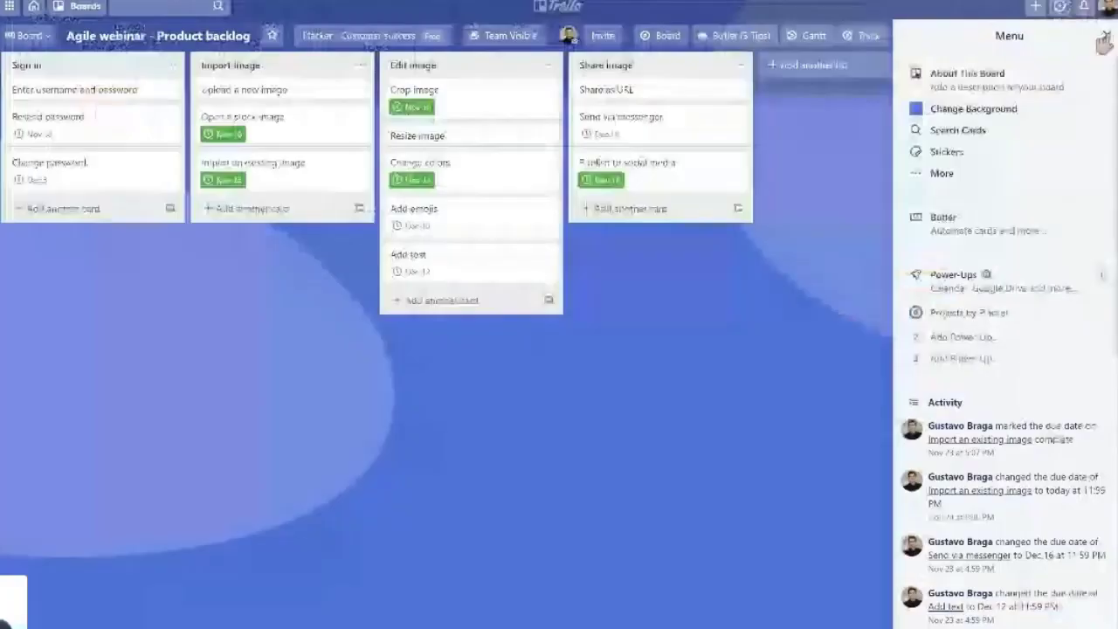
Close the Menu sidebar to show the 'Agile webinar - Product backlog' board.
left_click(1088, 42)
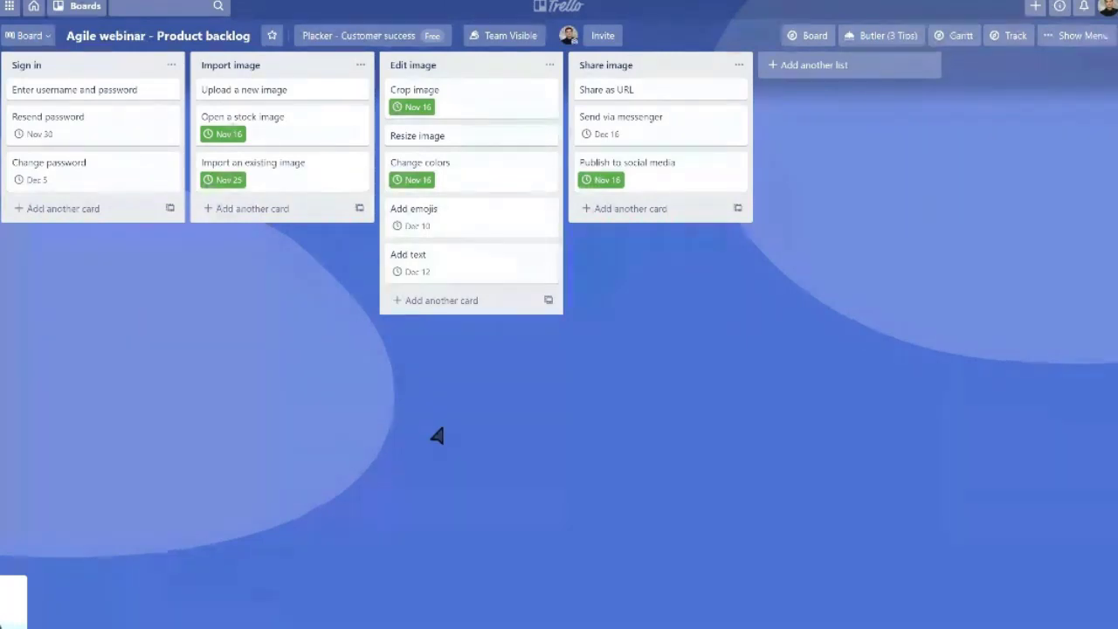
mouse_move(151, 450)
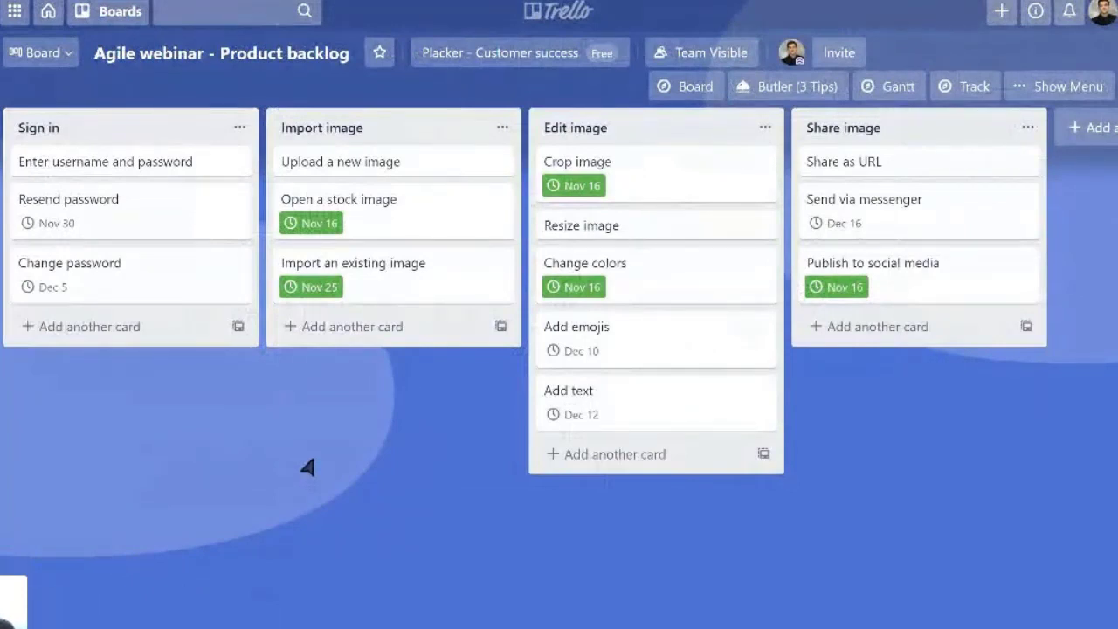
mouse_move(96, 132)
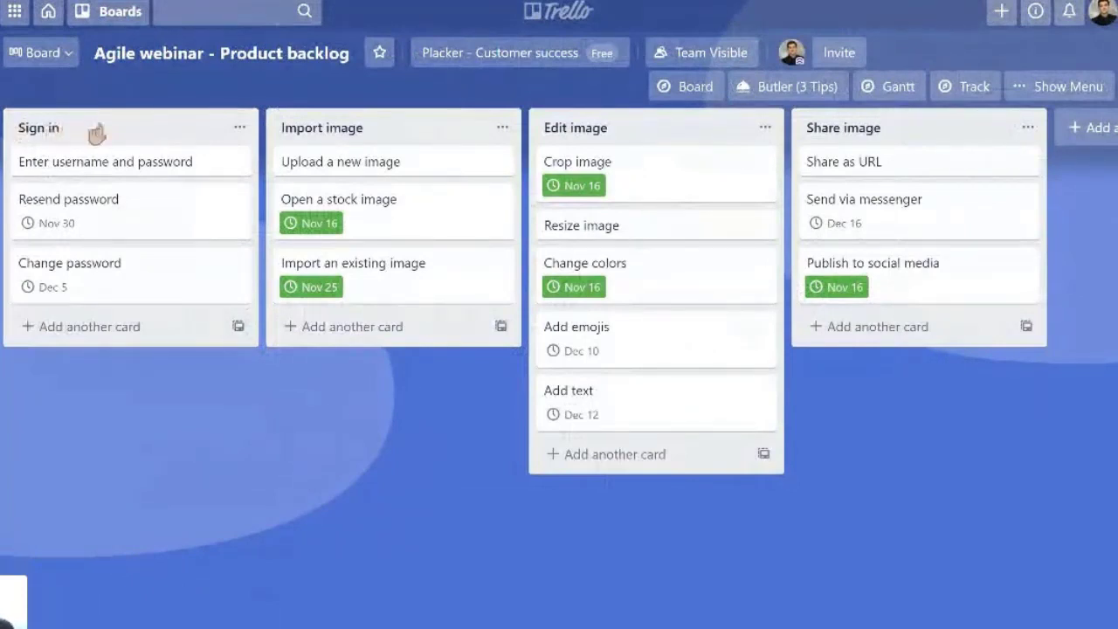
mouse_move(197, 498)
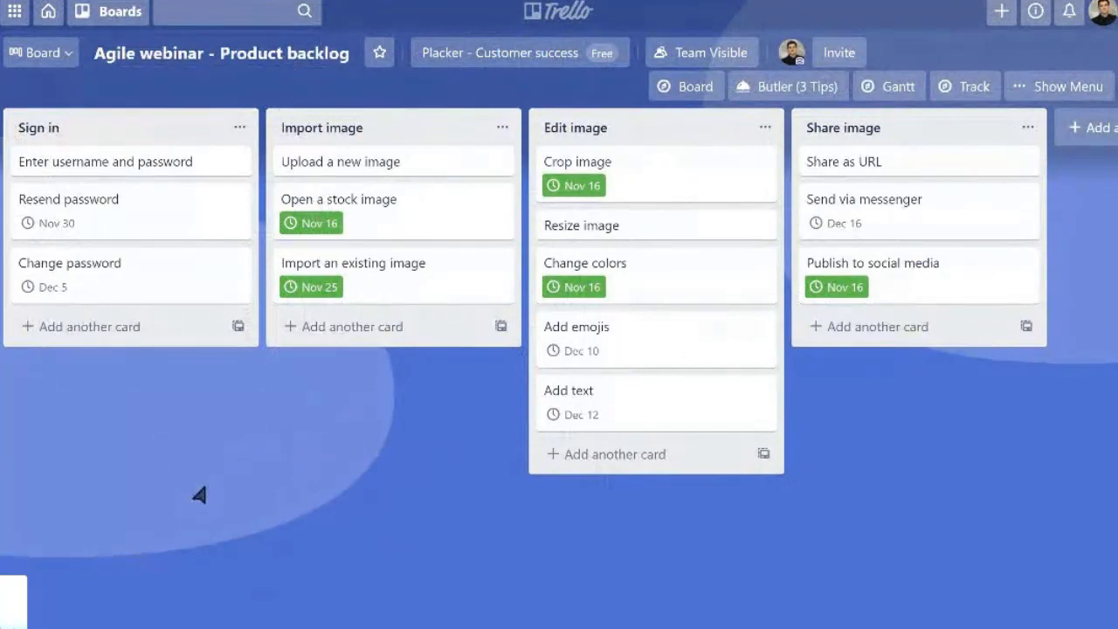
mouse_move(129, 191)
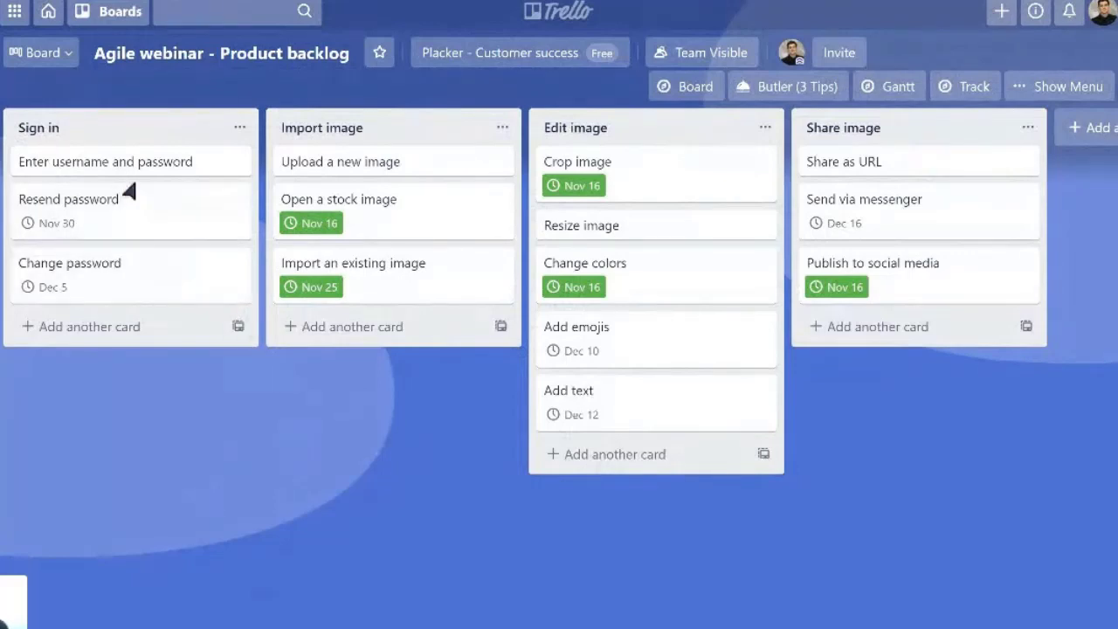
mouse_move(447, 154)
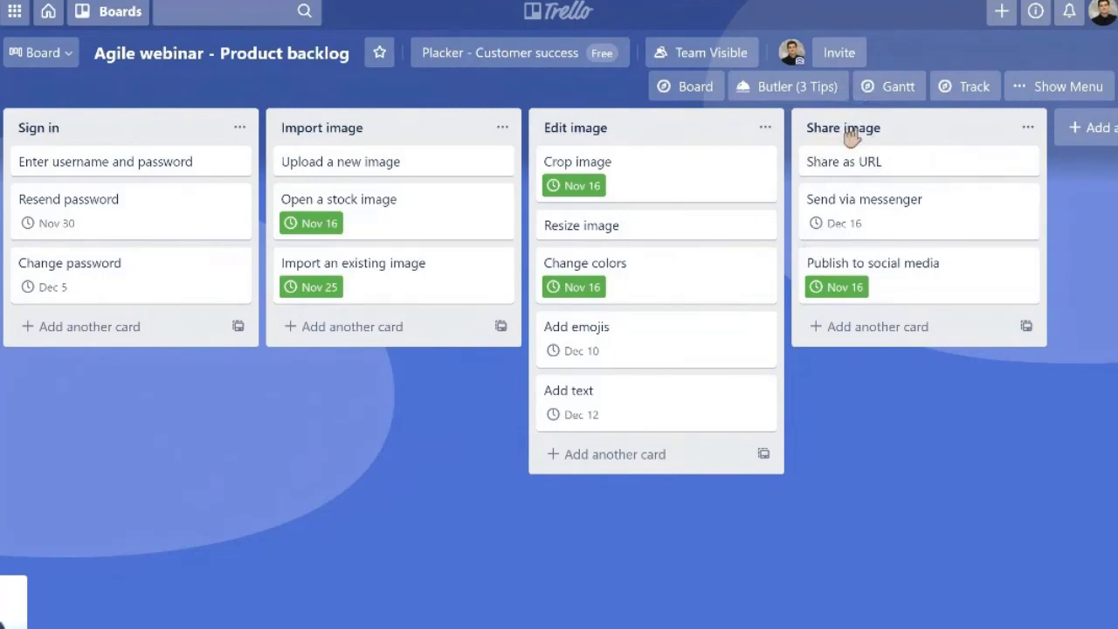
mouse_move(68, 154)
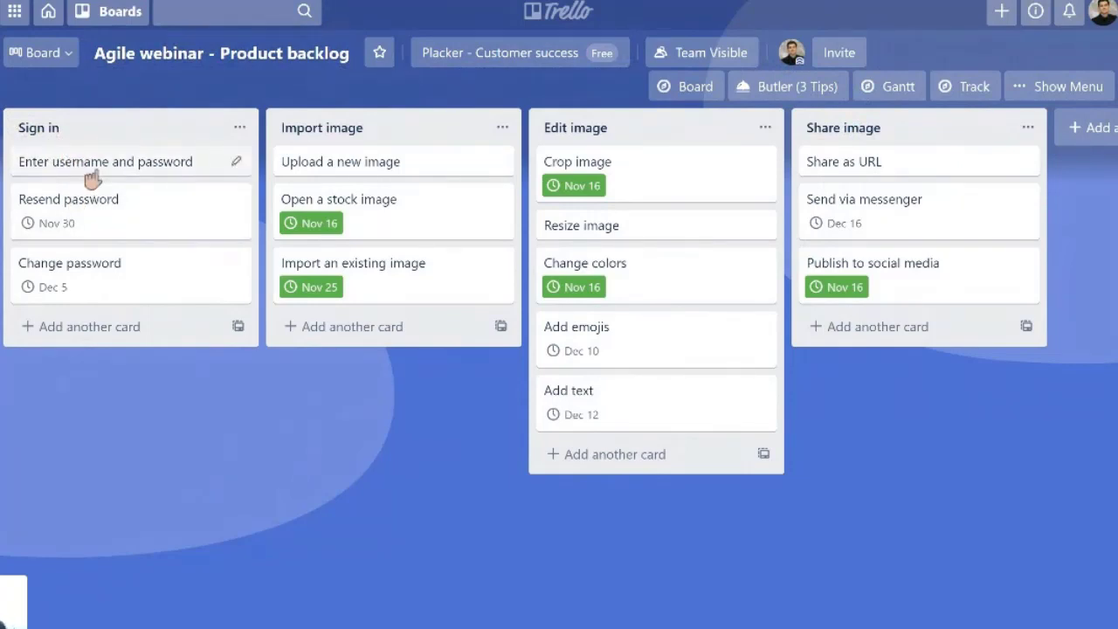
mouse_move(92, 199)
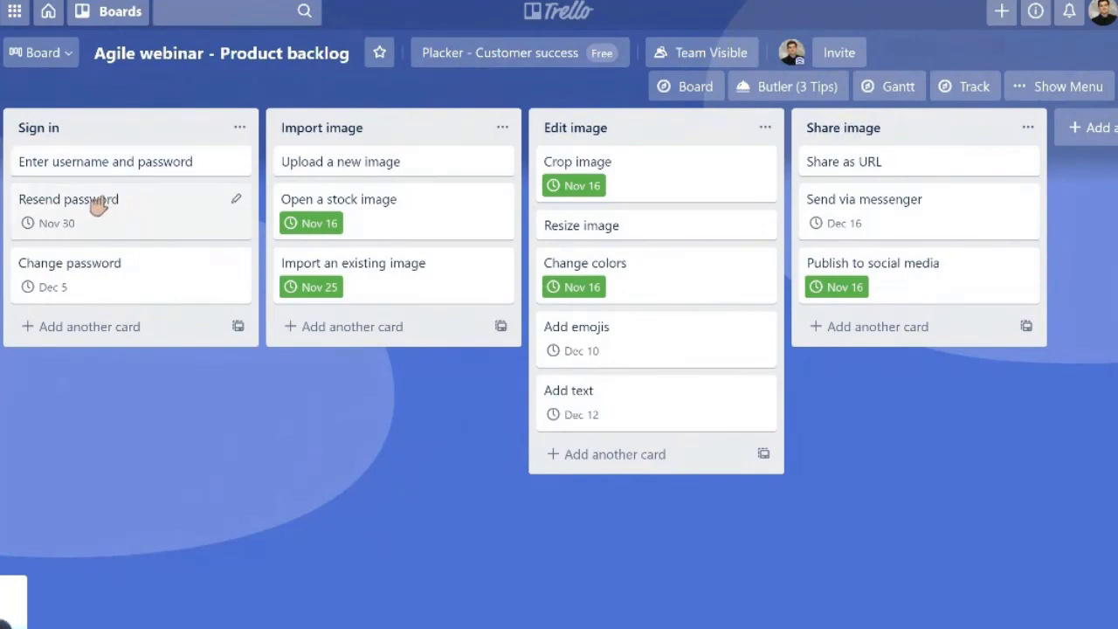
mouse_move(101, 203)
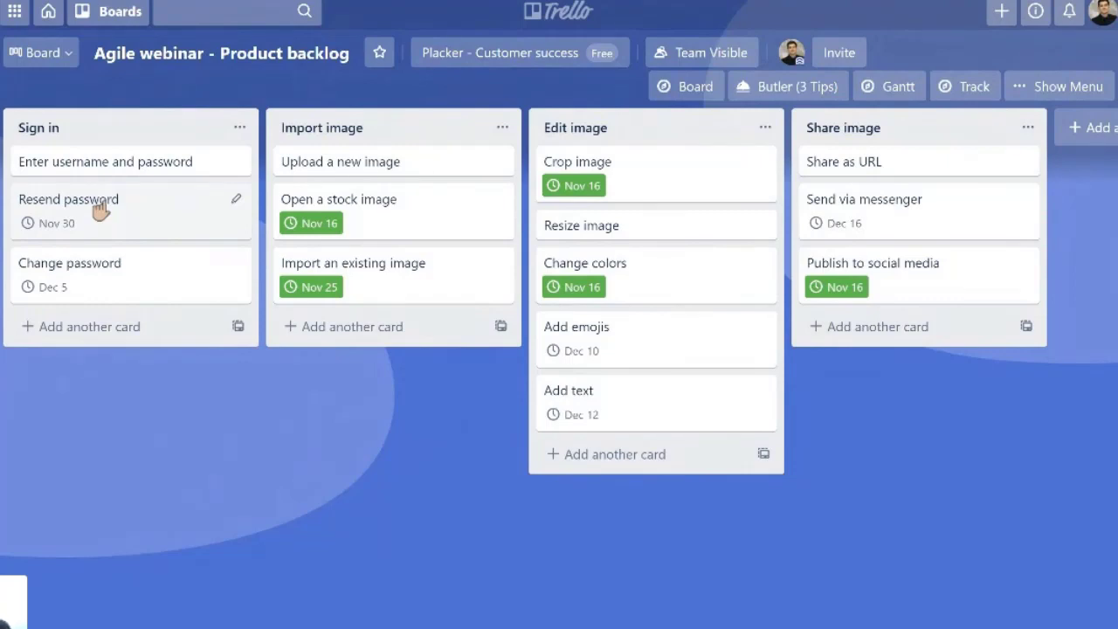
mouse_move(319, 265)
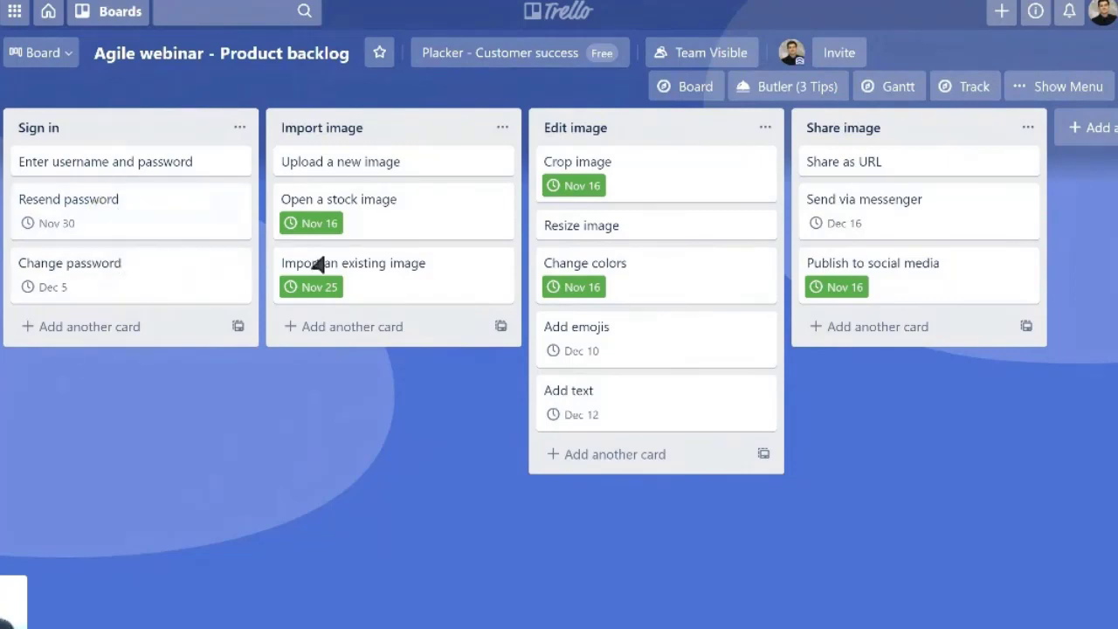
mouse_move(483, 364)
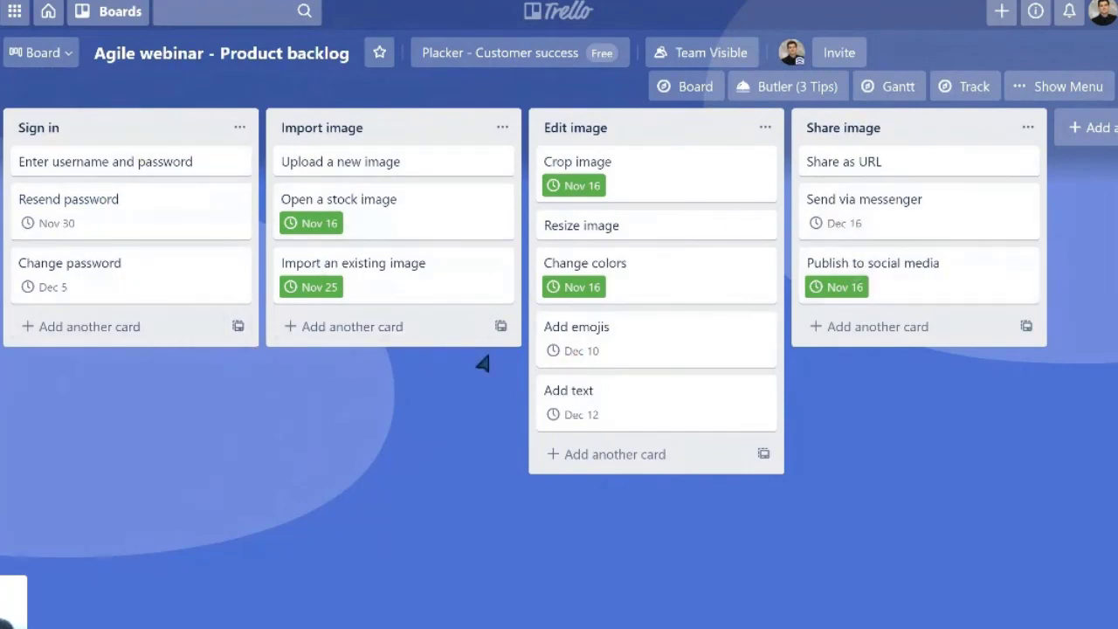
mouse_move(131, 218)
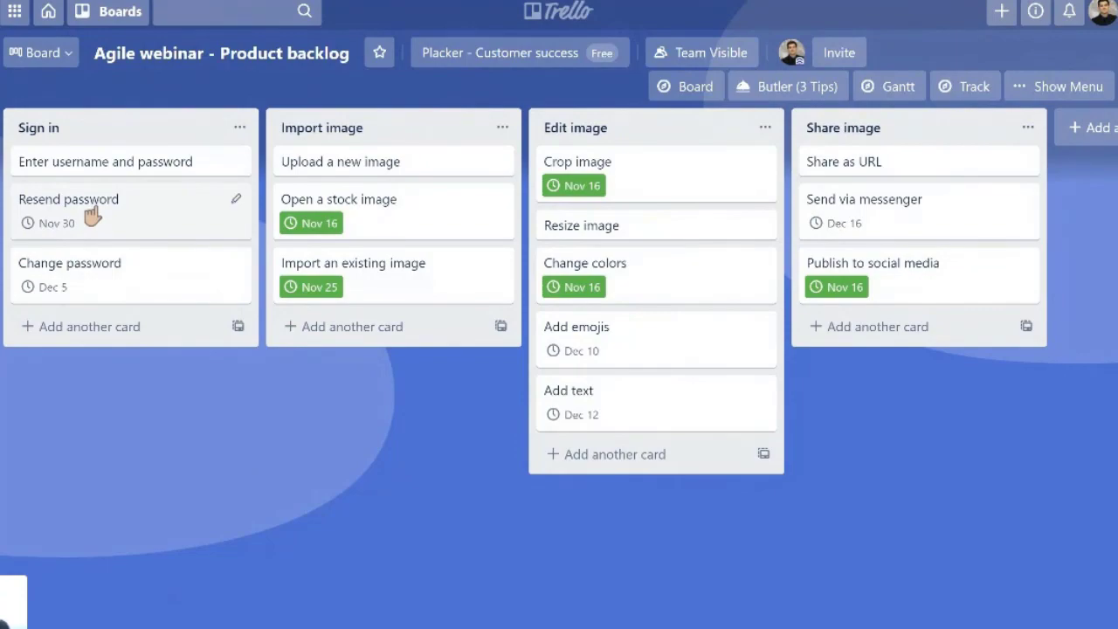
Save an 'As a user, I want to receive...' story as Resend password's description.
left_click(69, 199)
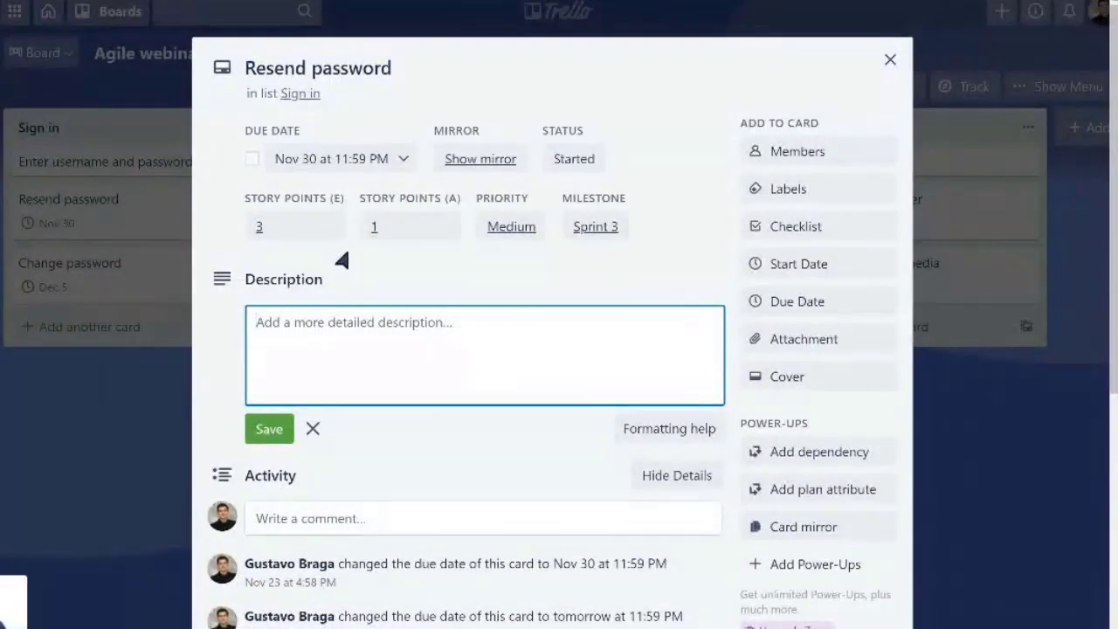
type("A")
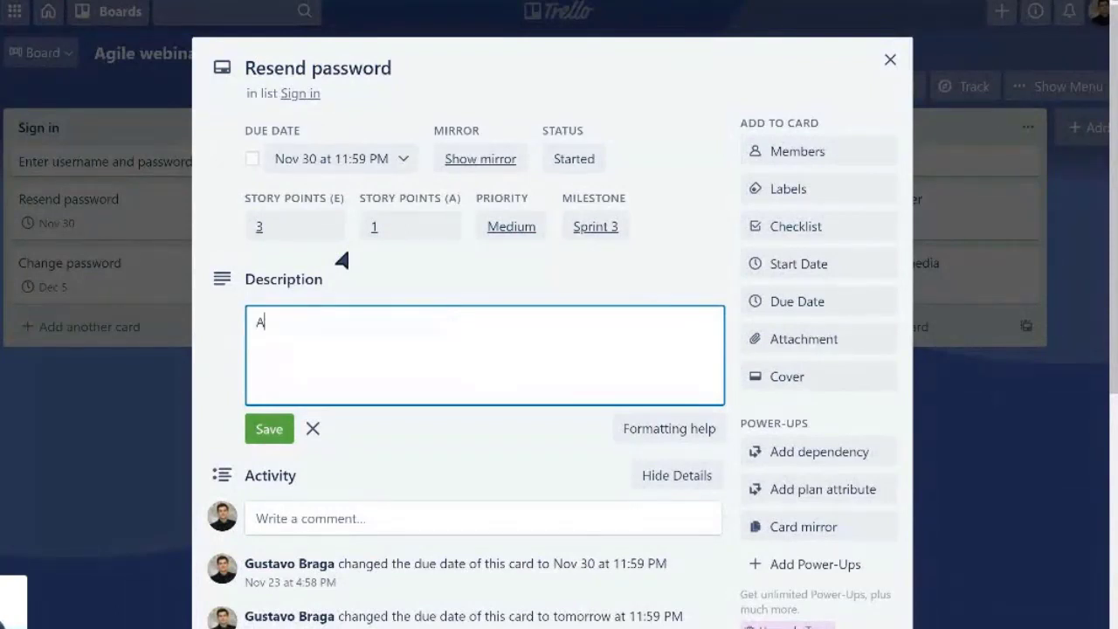
type("s a user, I w")
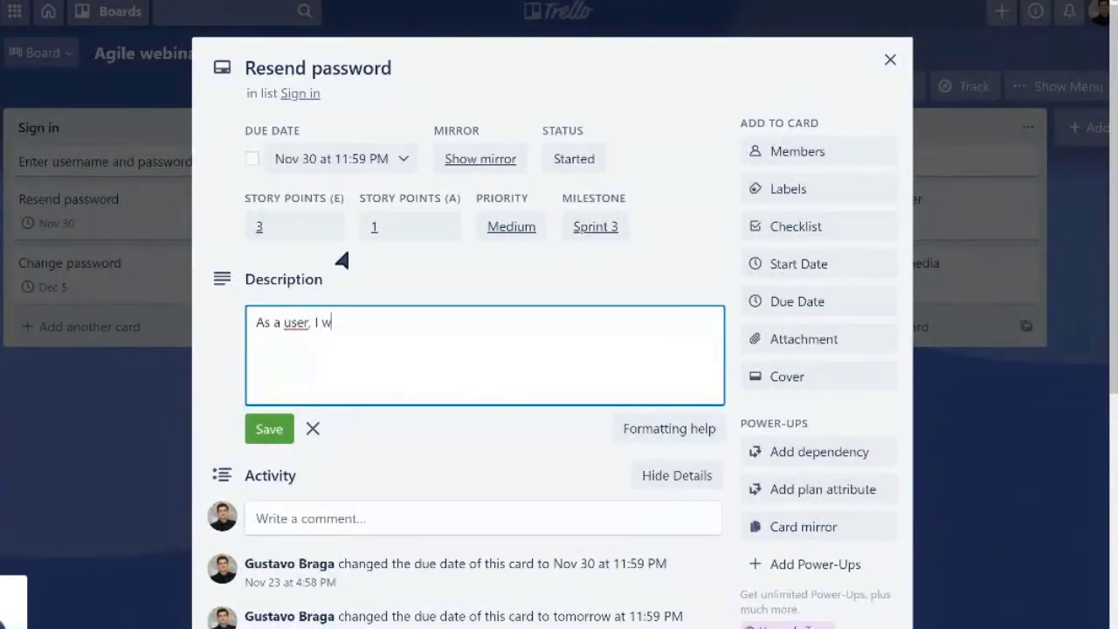
type("ant to recev")
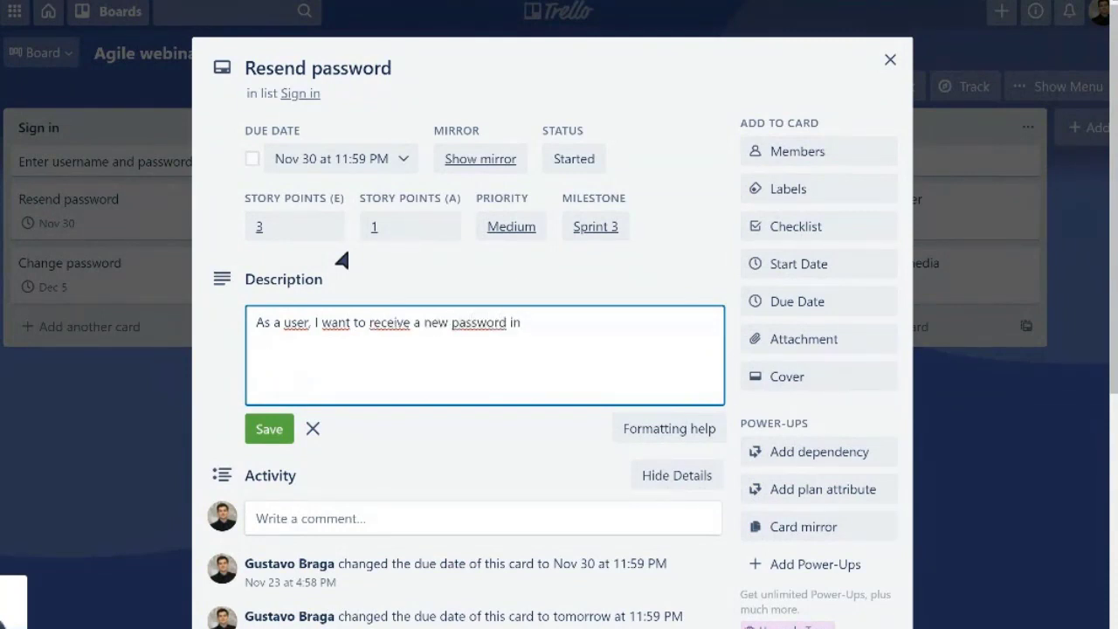
type("my email so that I don't get")
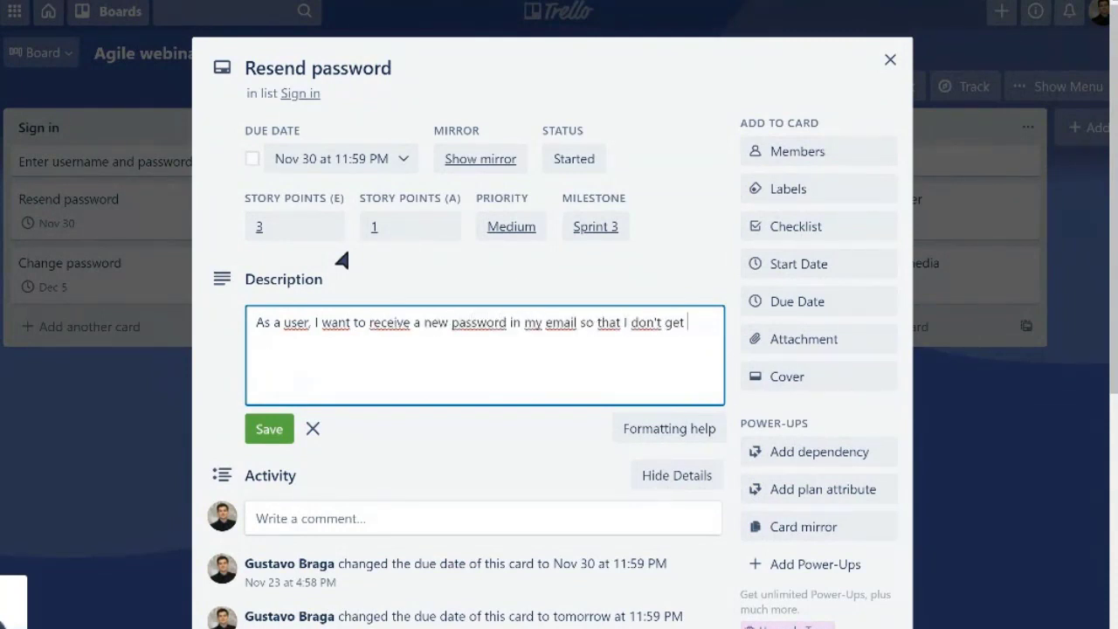
type("blocked from access if I forget my password")
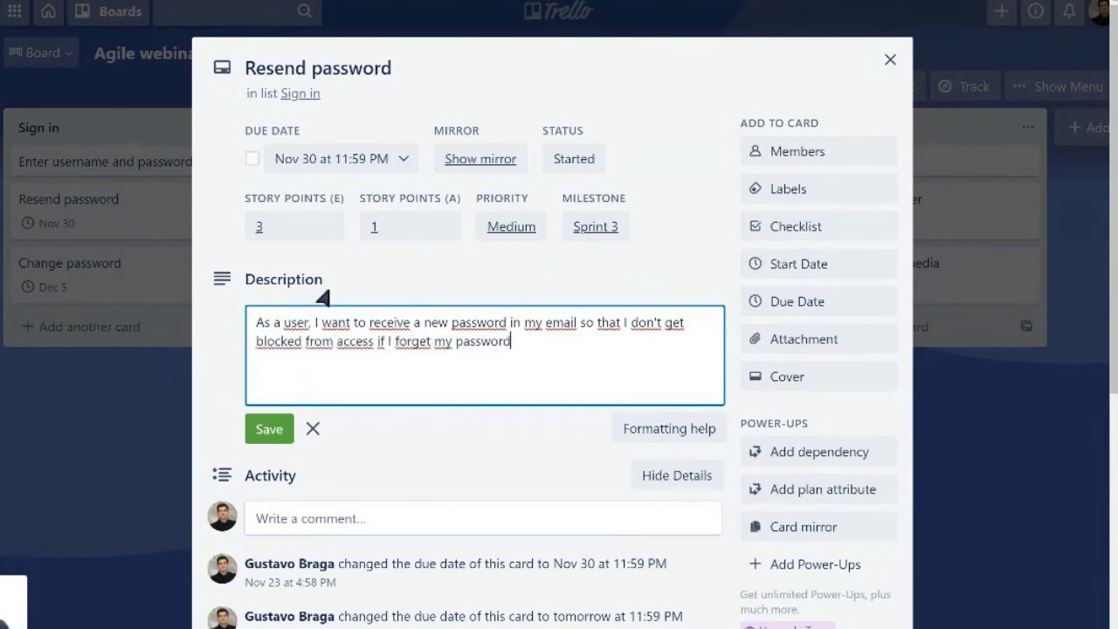
left_click(269, 429)
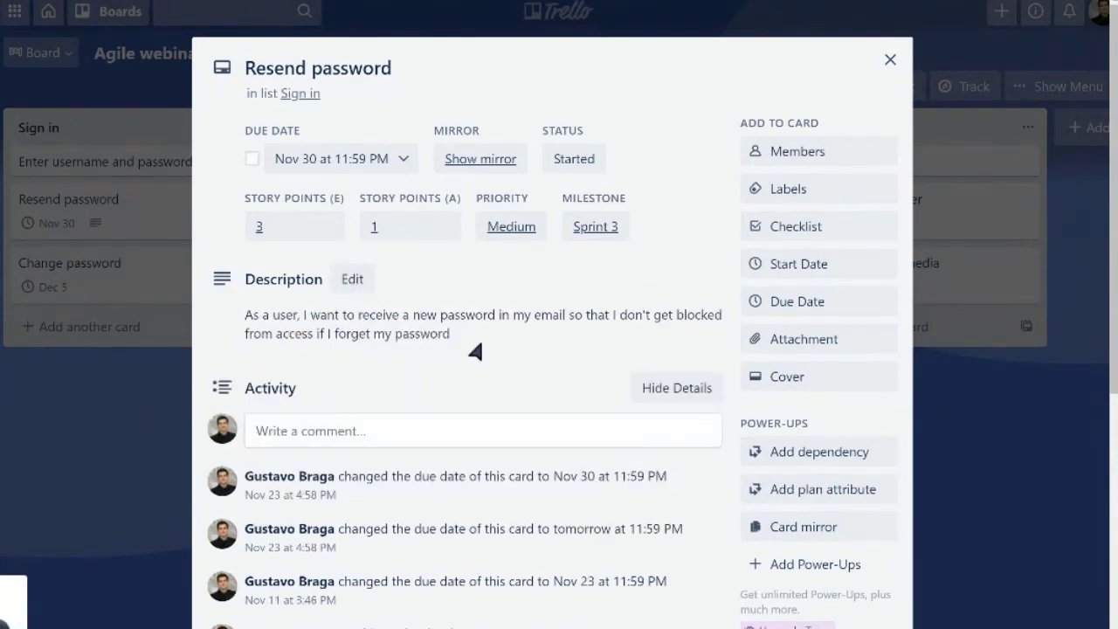
mouse_move(666, 378)
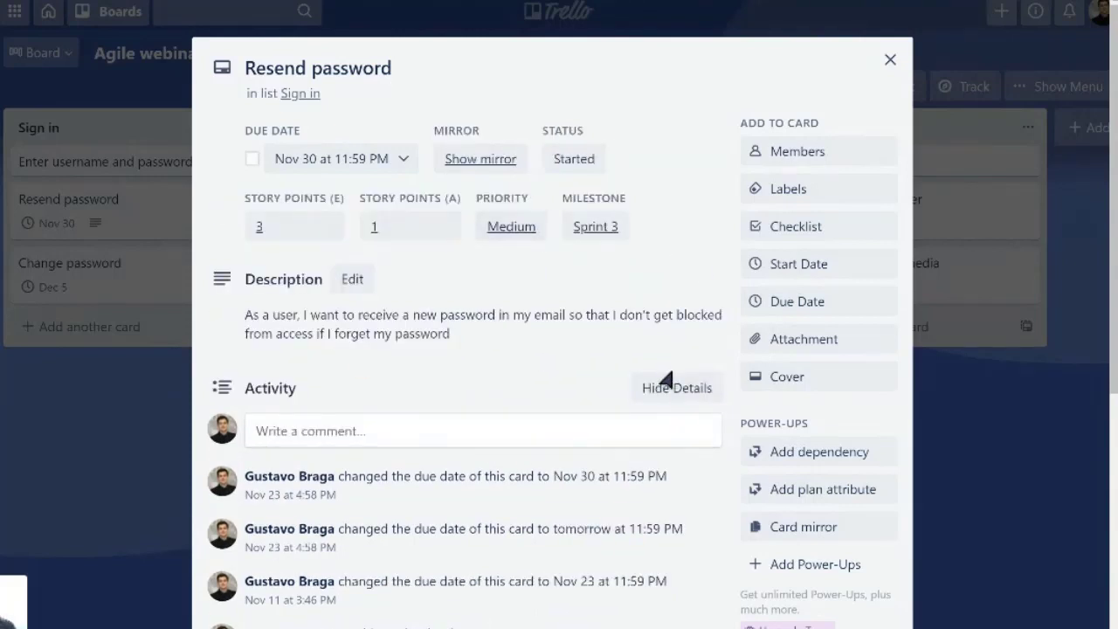
mouse_move(368, 429)
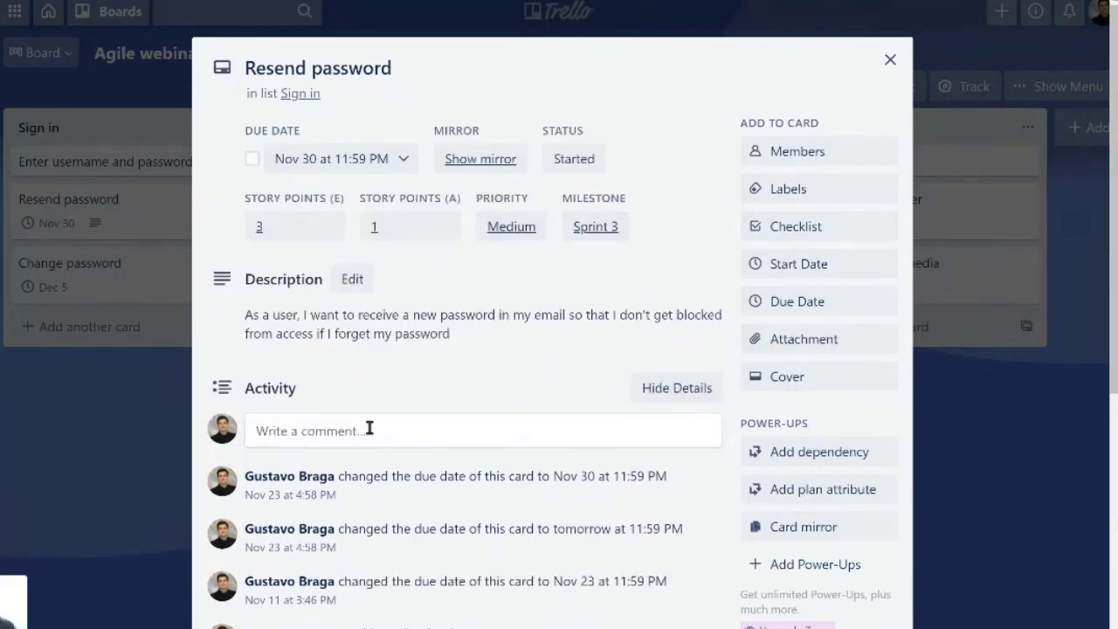
mouse_move(336, 348)
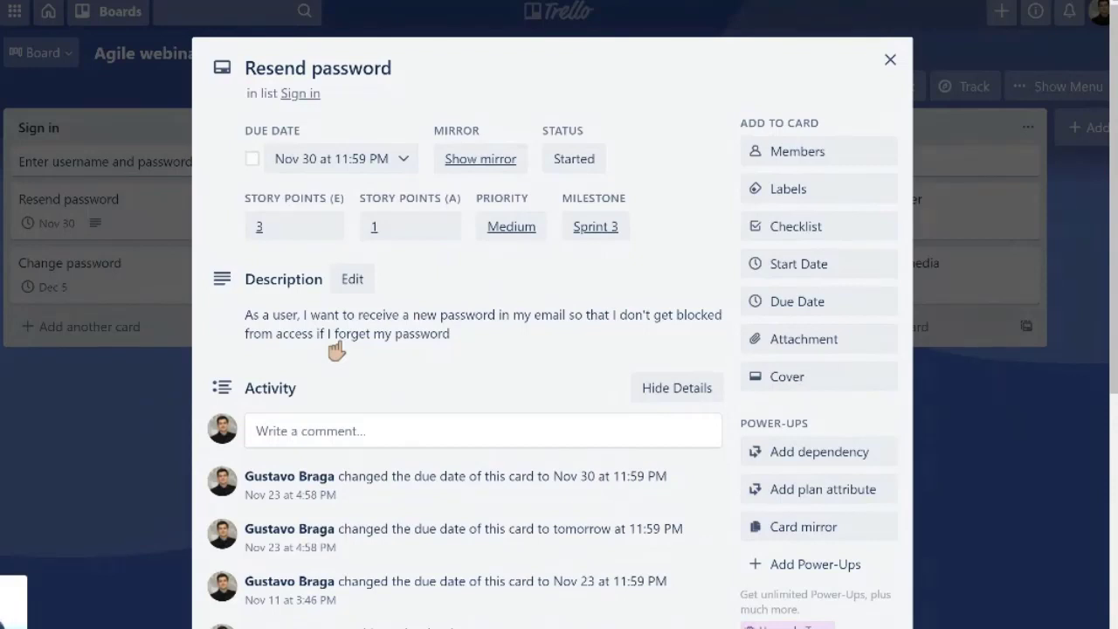
mouse_move(232, 172)
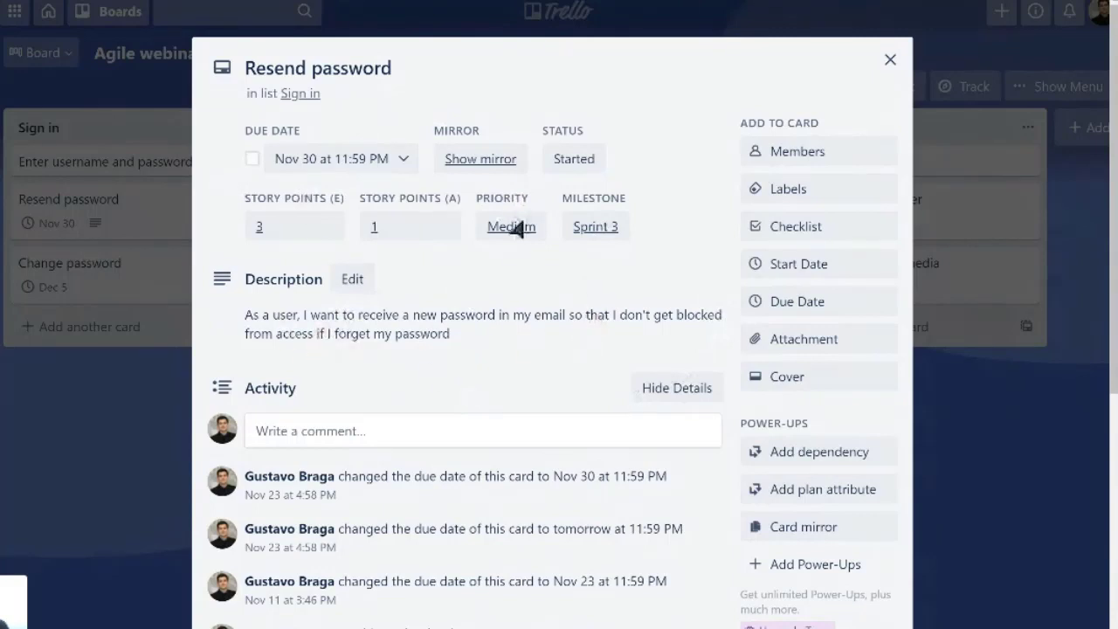
mouse_move(199, 390)
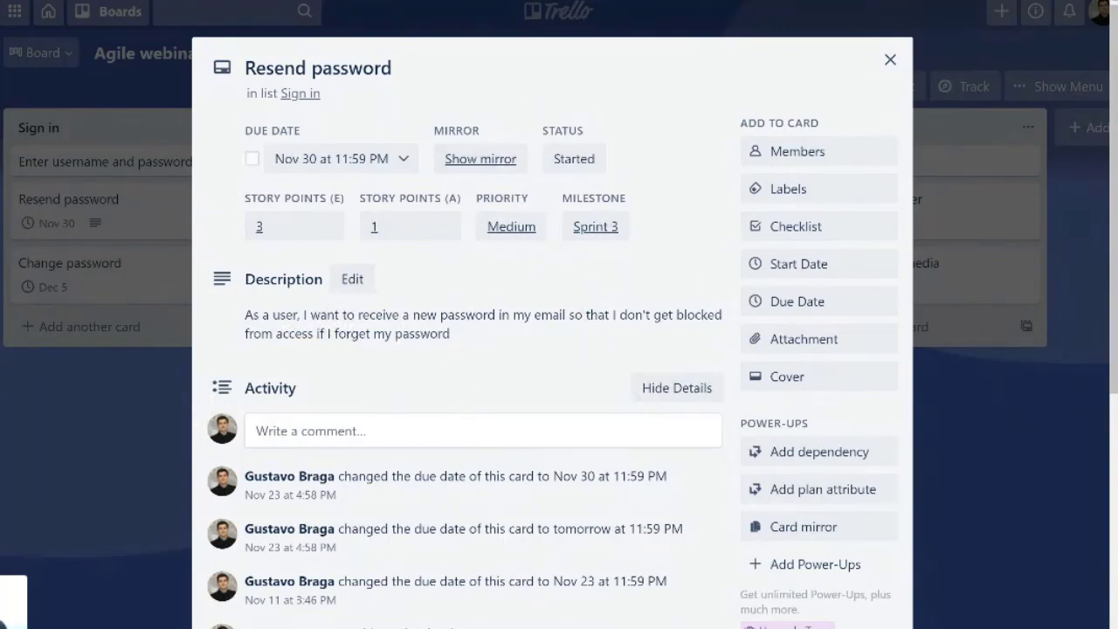
mouse_move(527, 360)
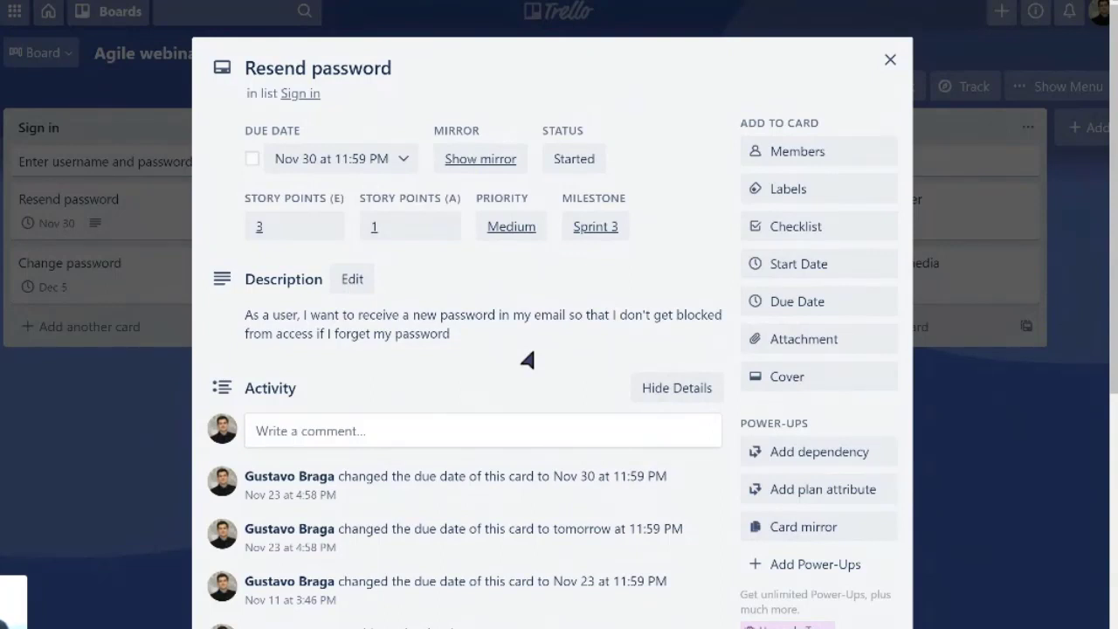
mouse_move(511, 476)
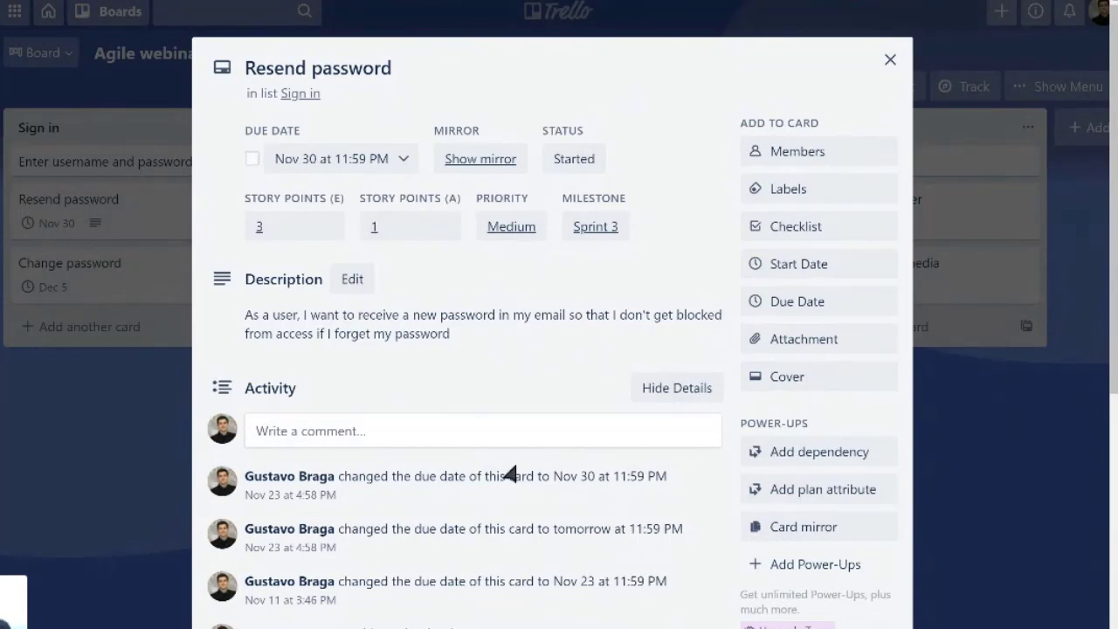
mouse_move(515, 402)
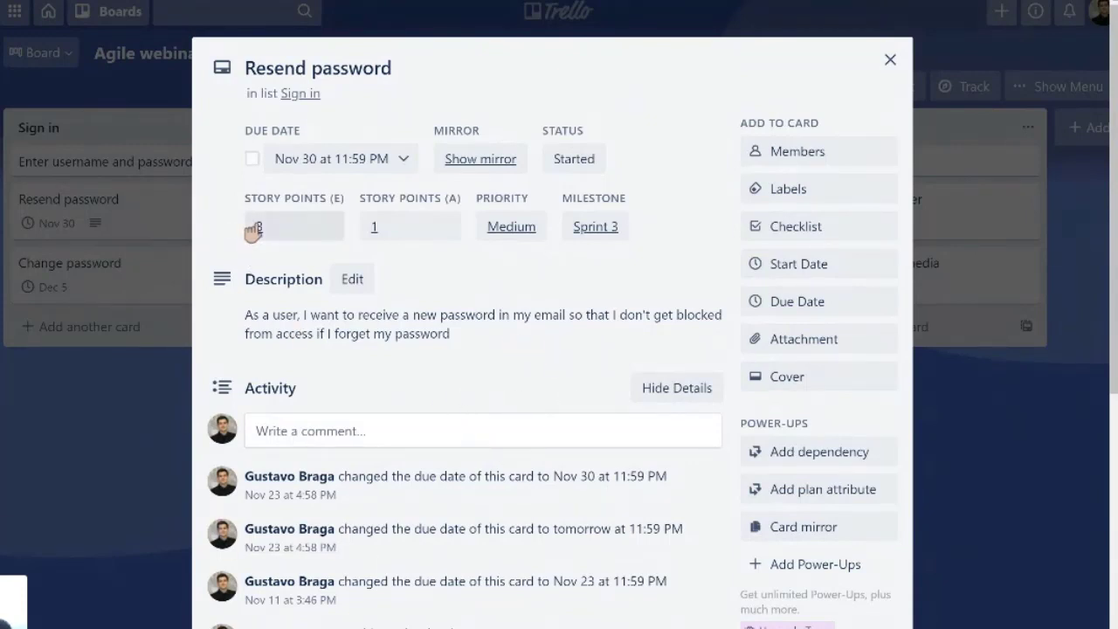
Review the Resend password card's story points, leaving them at 3, and close the card.
left_click(294, 226)
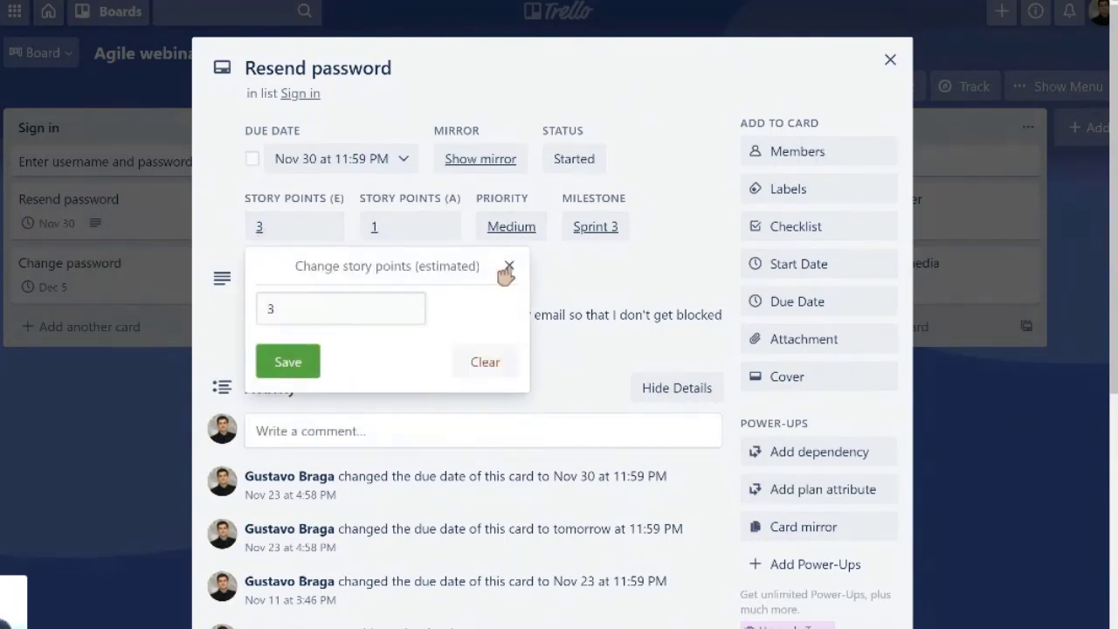
left_click(509, 266)
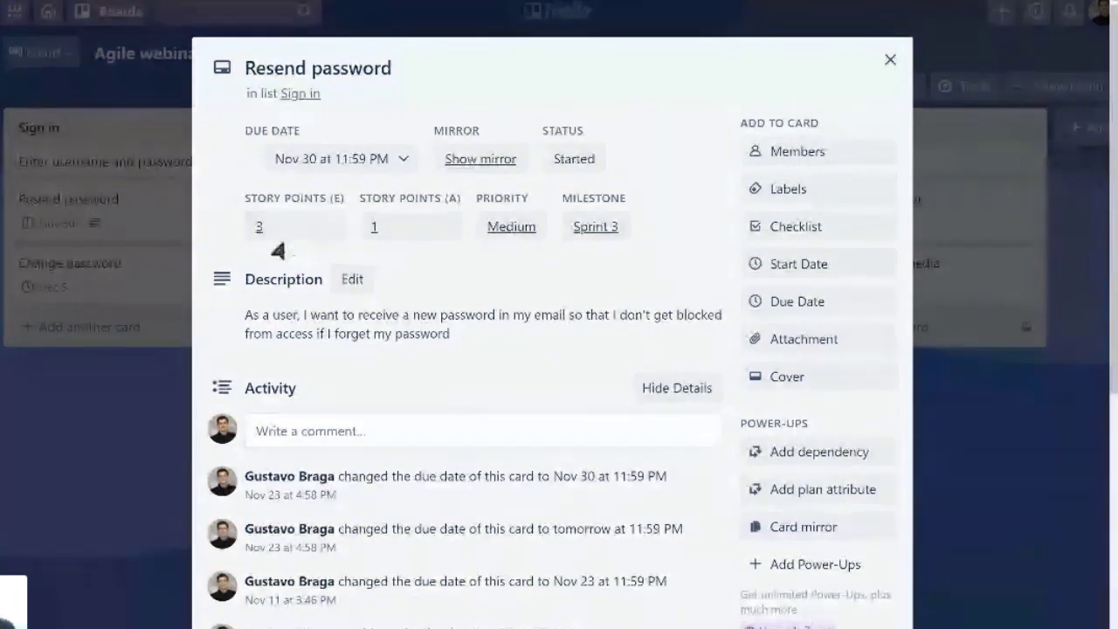
left_click(259, 226)
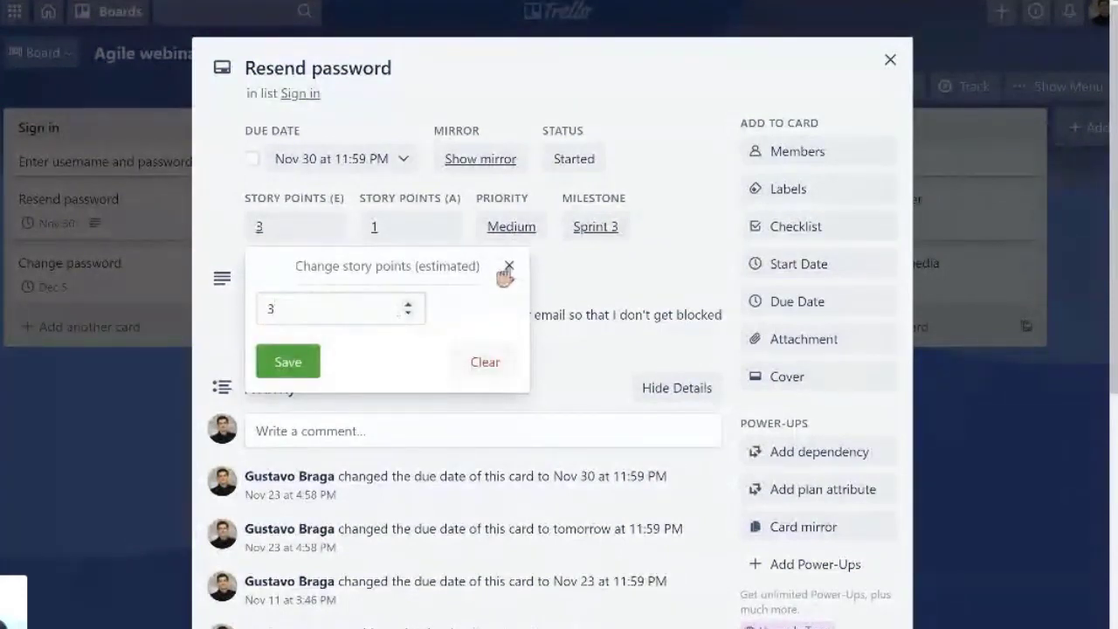
left_click(508, 266)
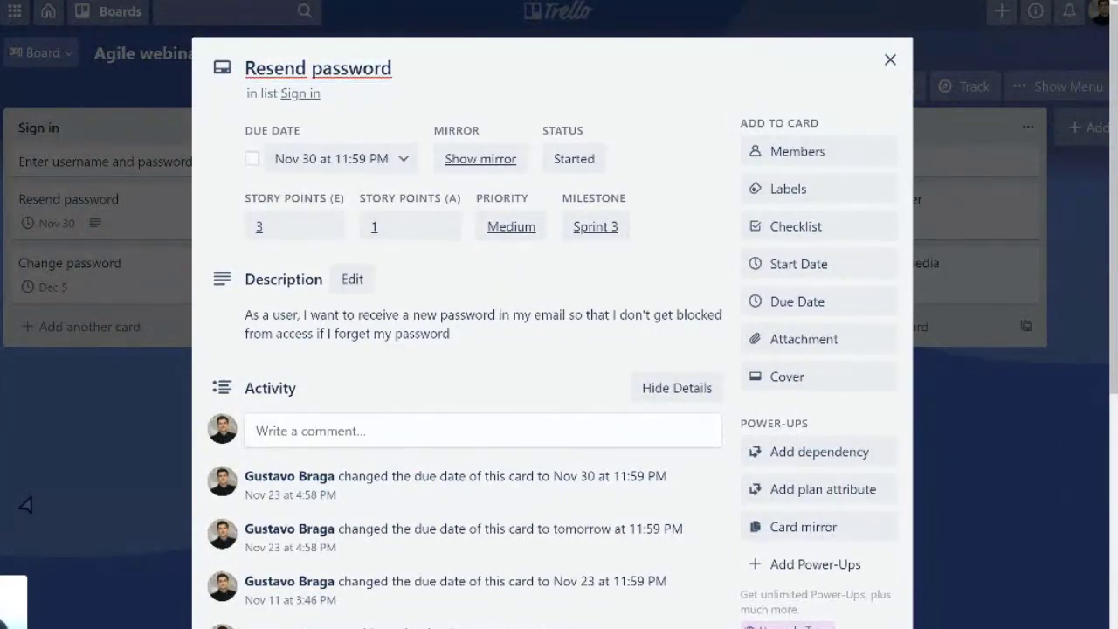
left_click(889, 60)
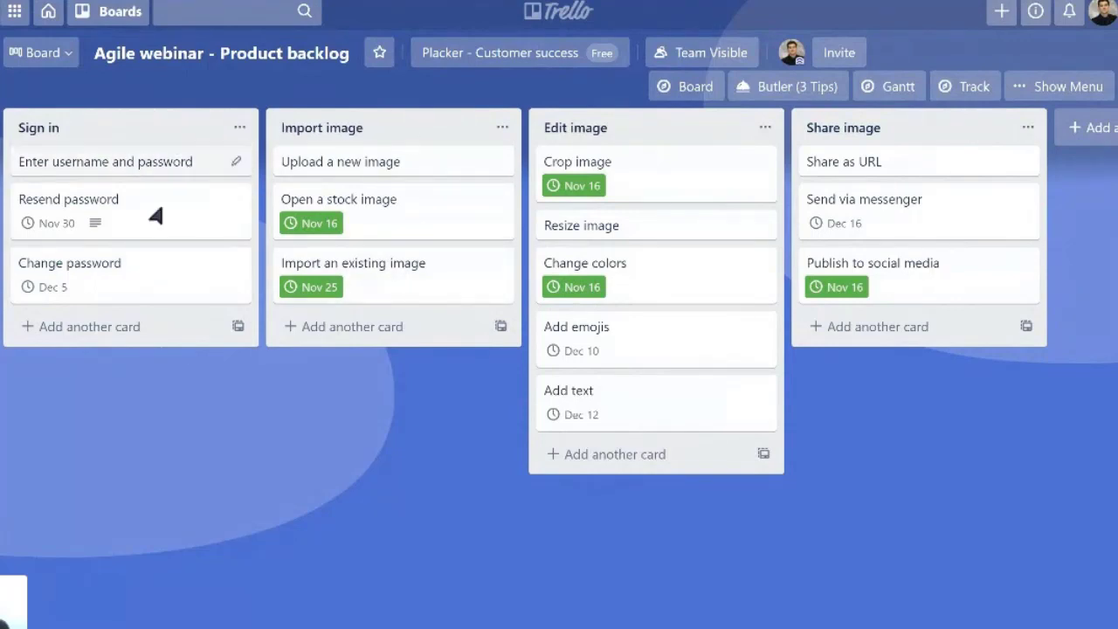
mouse_move(131, 179)
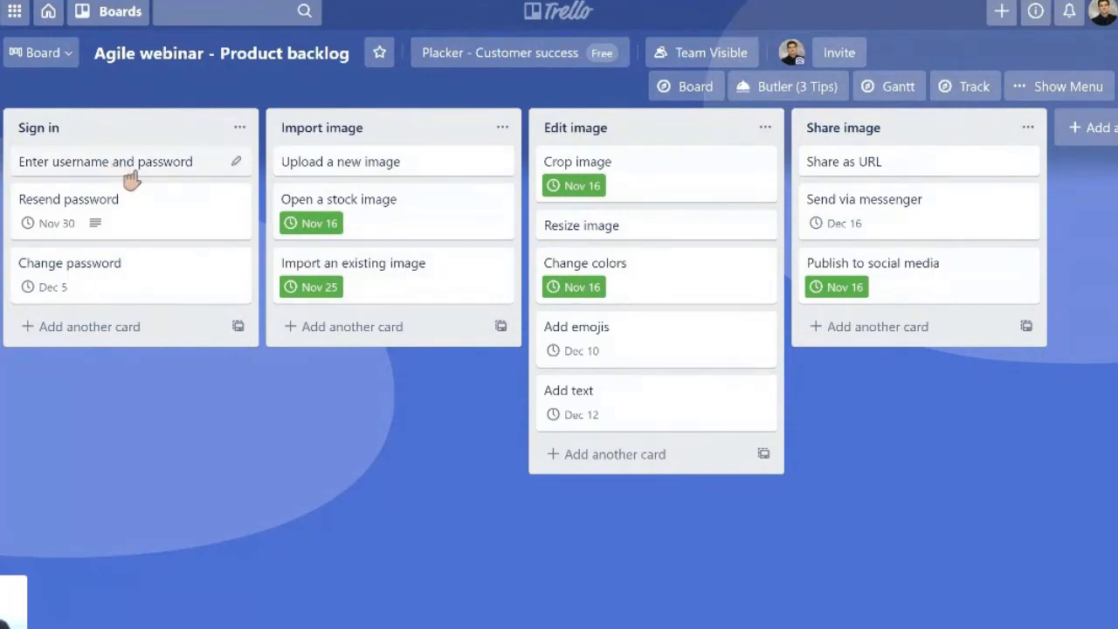
mouse_move(156, 207)
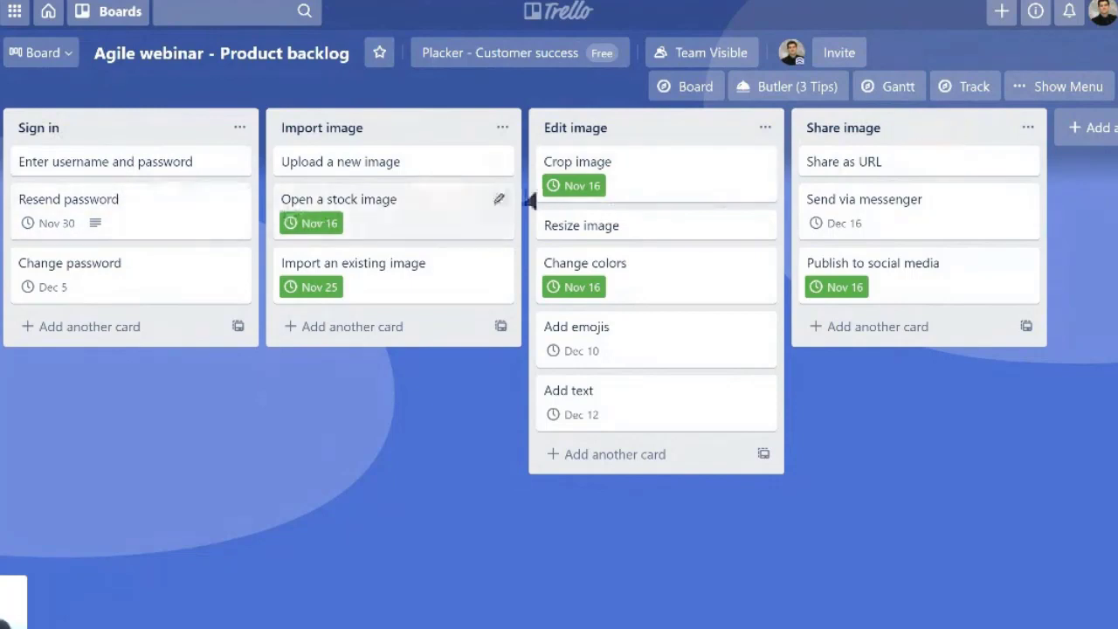
Open the 'Enter username and password' card showing 5 story points, High priority, Sprint 1.
left_click(1069, 85)
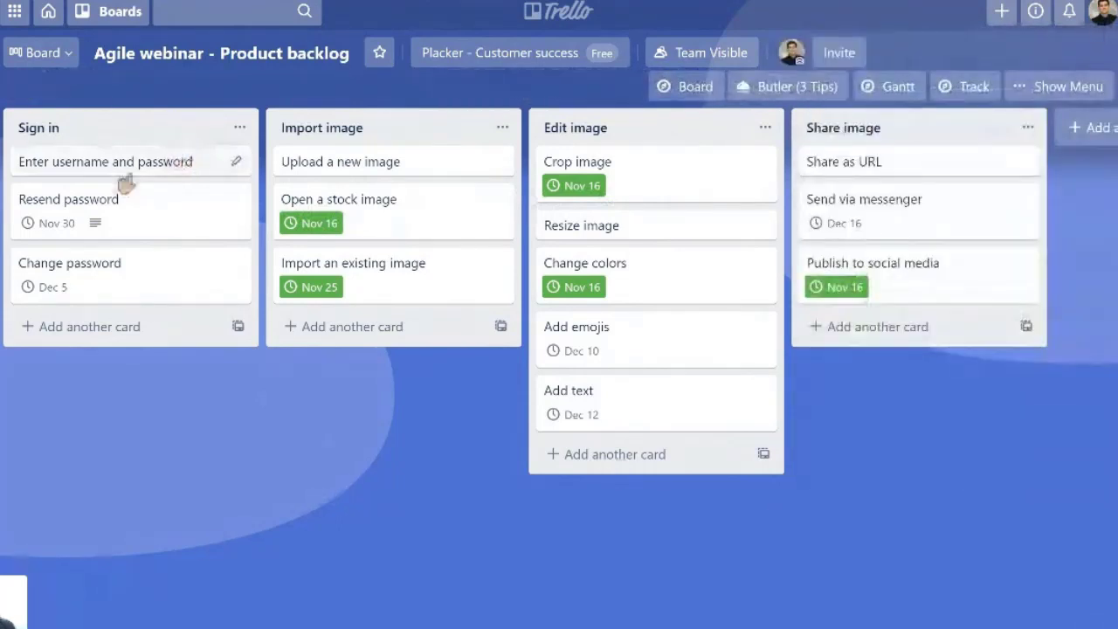
left_click(103, 162)
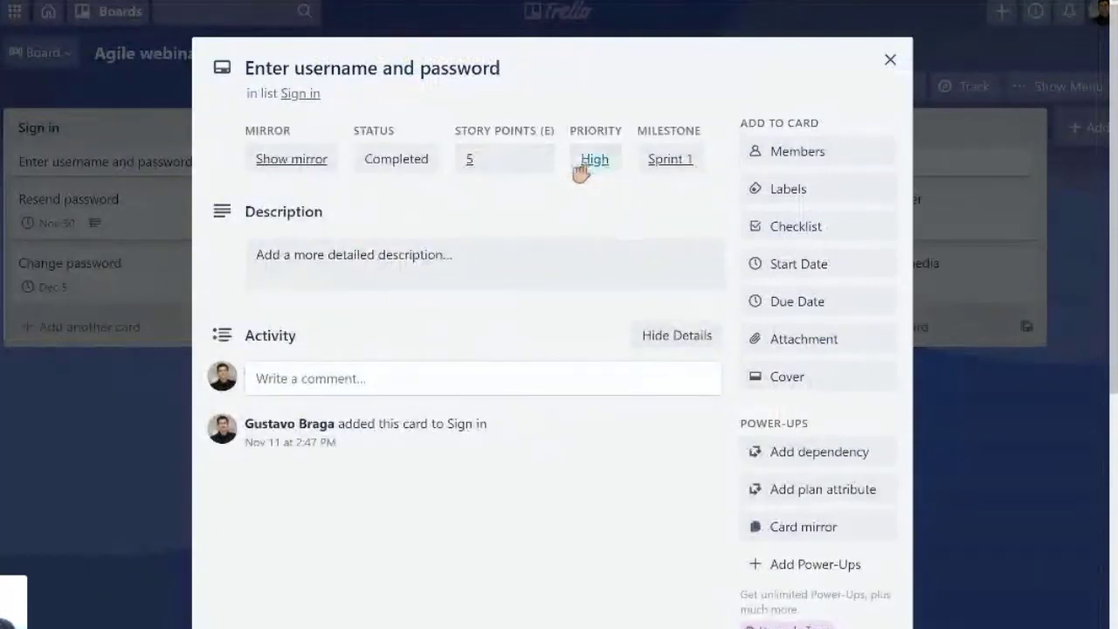
Close the username card, view Resend password's plan attribute options, then close it.
left_click(594, 159)
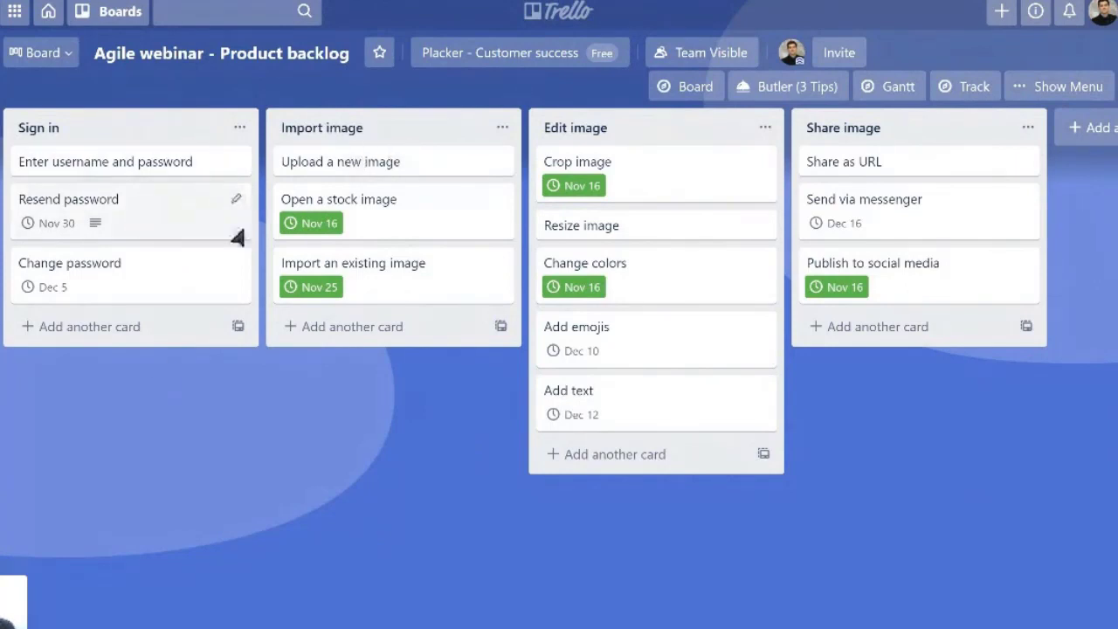
left_click(821, 370)
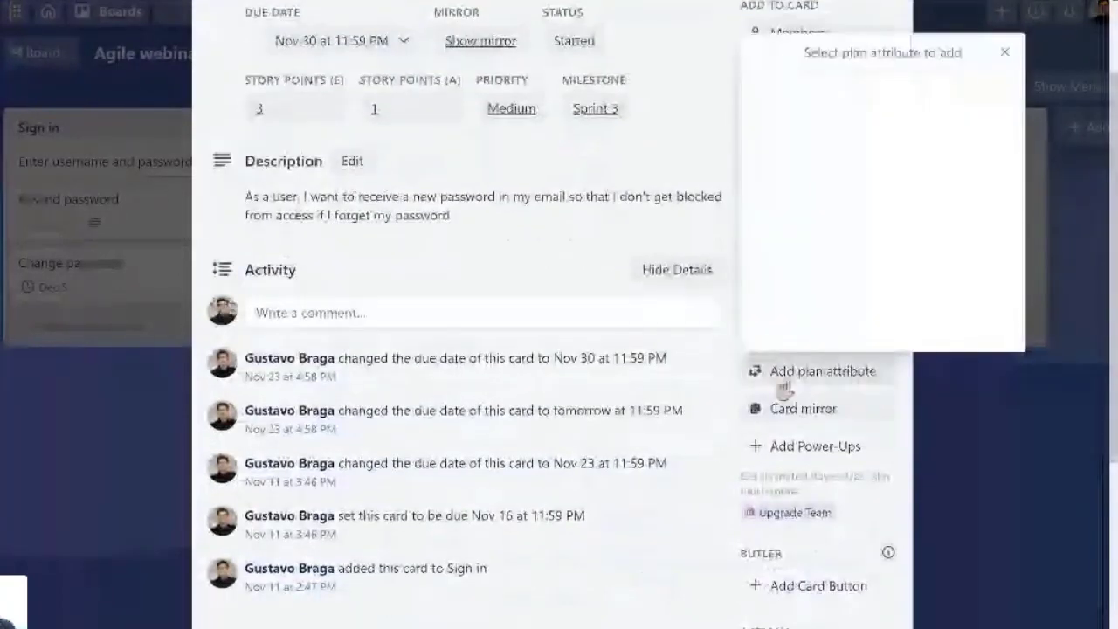
left_click(822, 371)
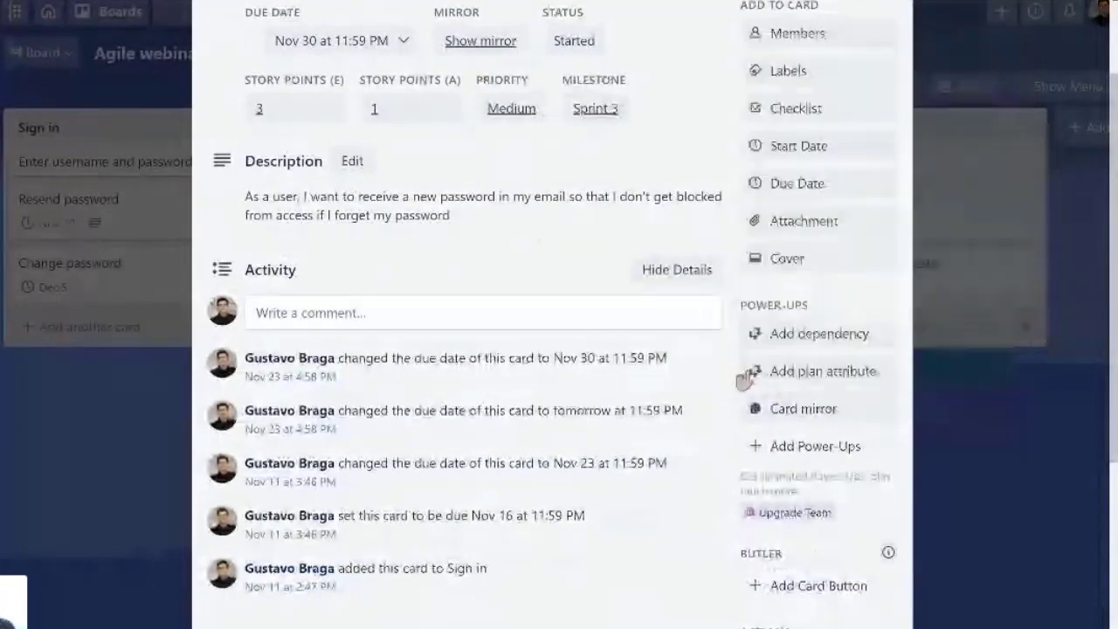
left_click(821, 371)
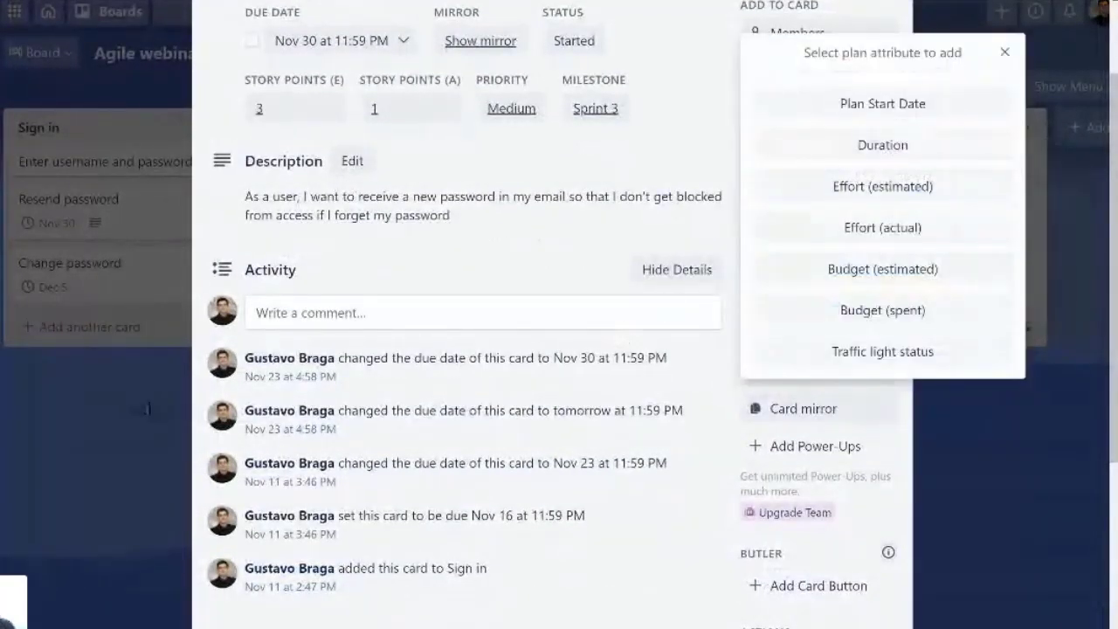
left_click(1005, 52)
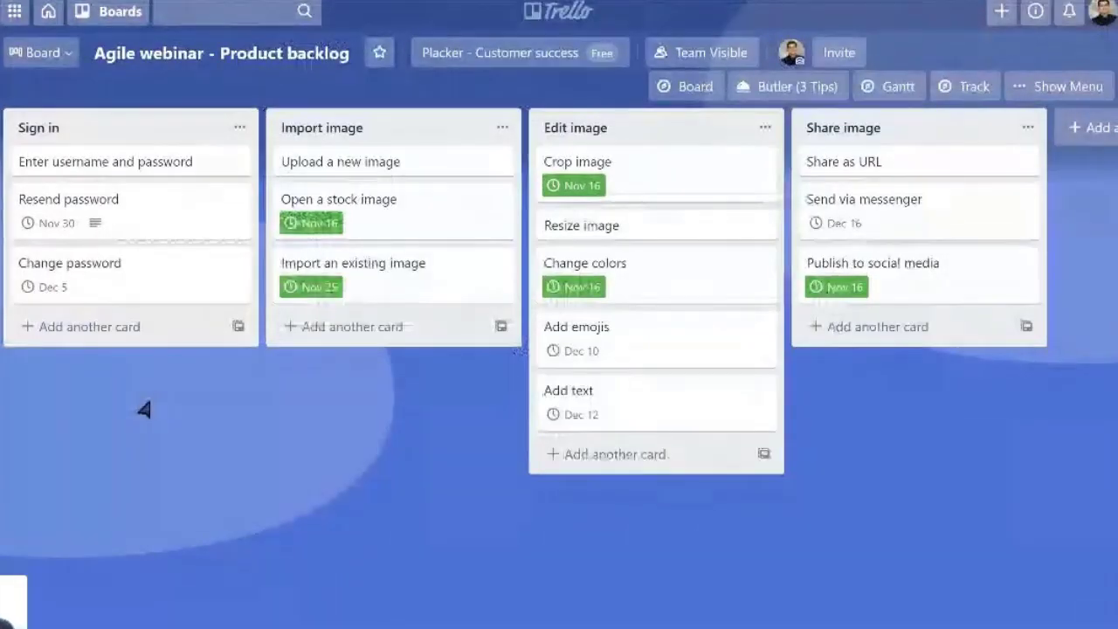
mouse_move(911, 371)
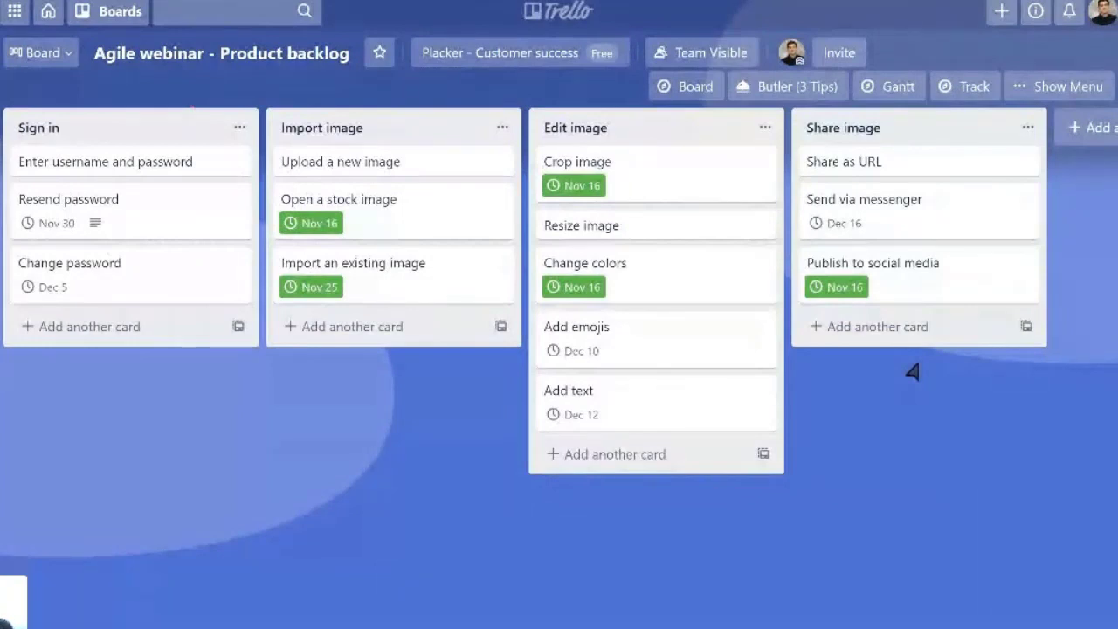
mouse_move(305, 405)
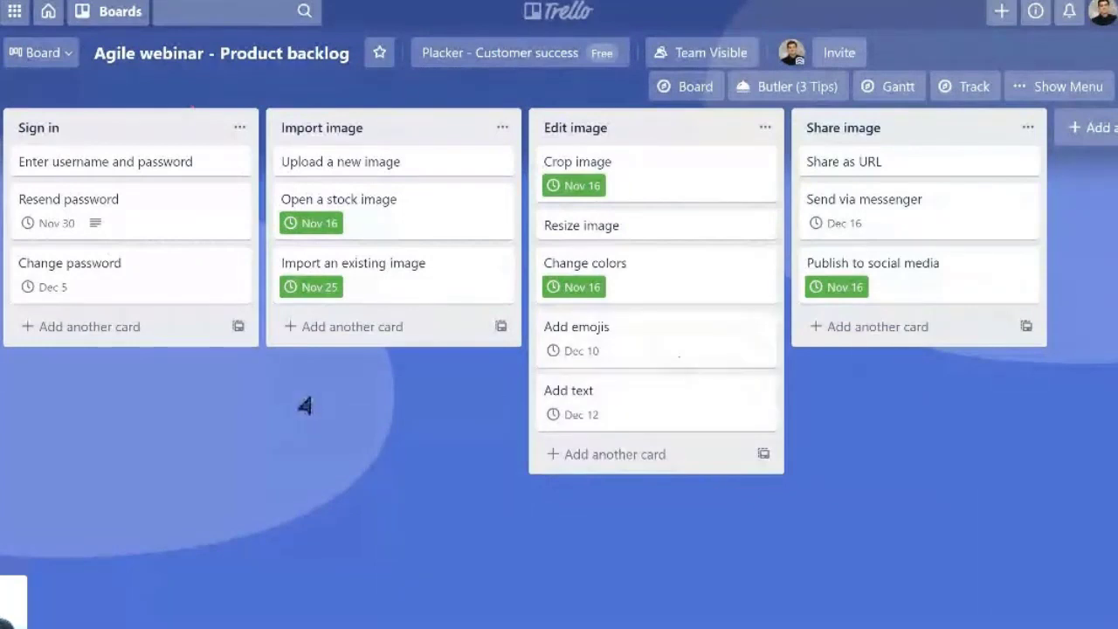
mouse_move(343, 409)
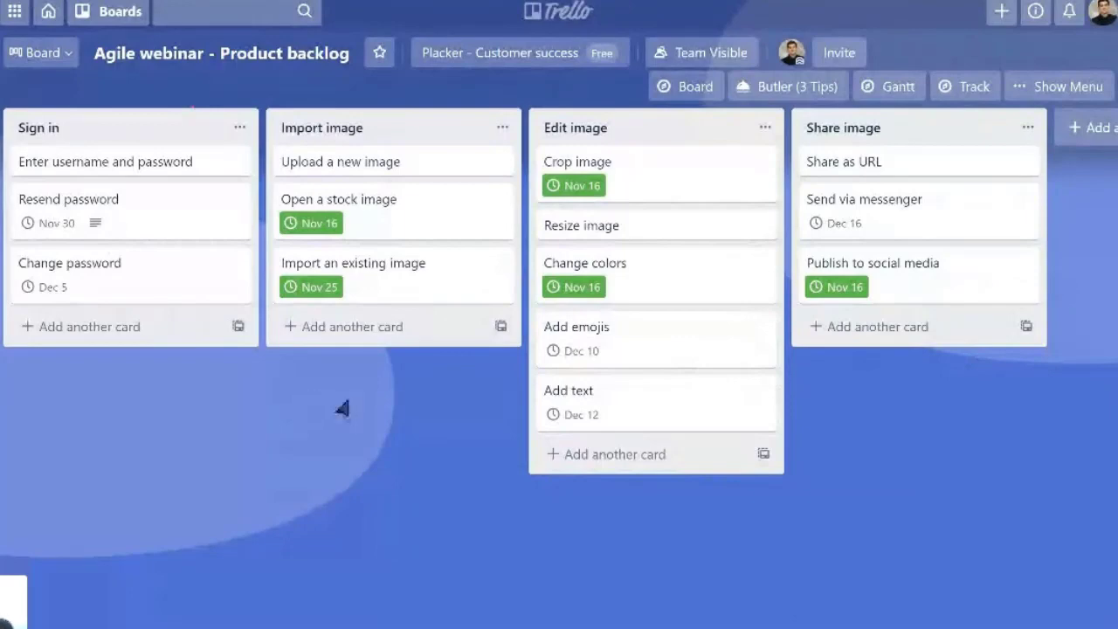